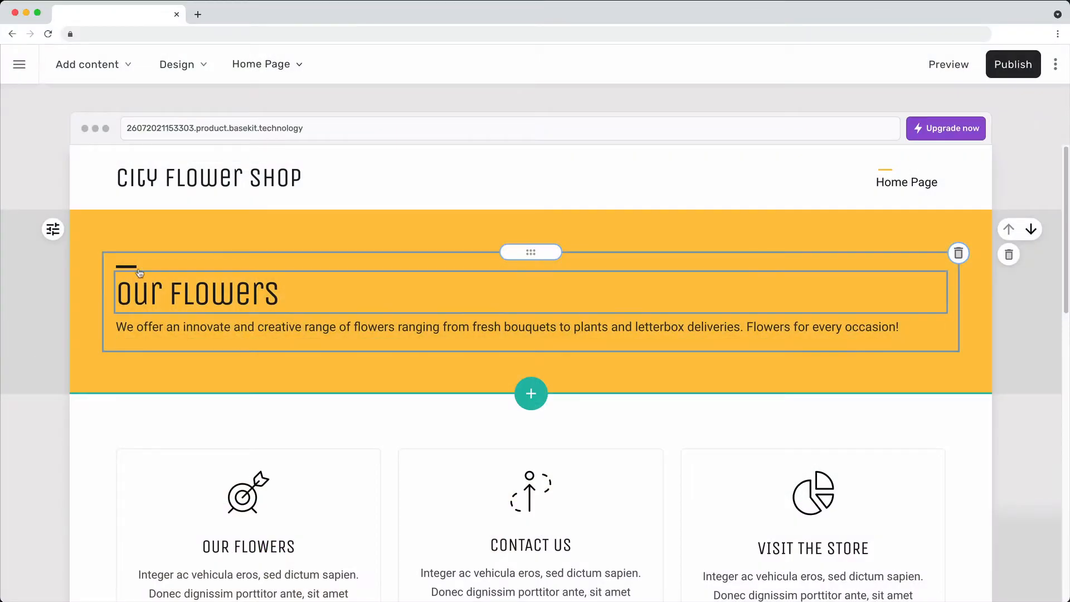
- Insert an image-left, text-right 'Our Flowers' section below the three feature cards
left_click(108, 89)
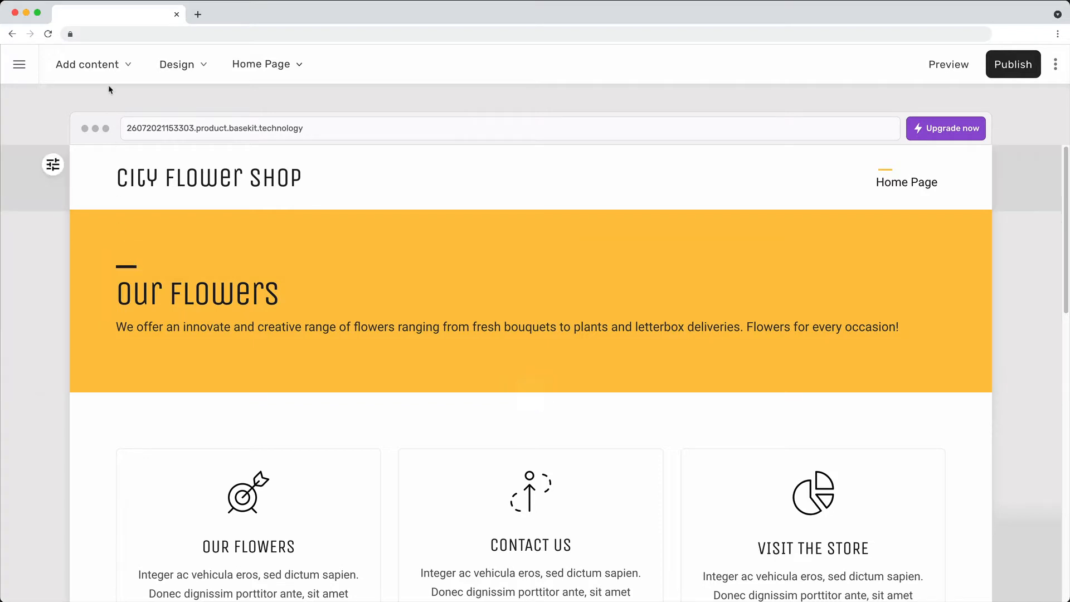
left_click(87, 65)
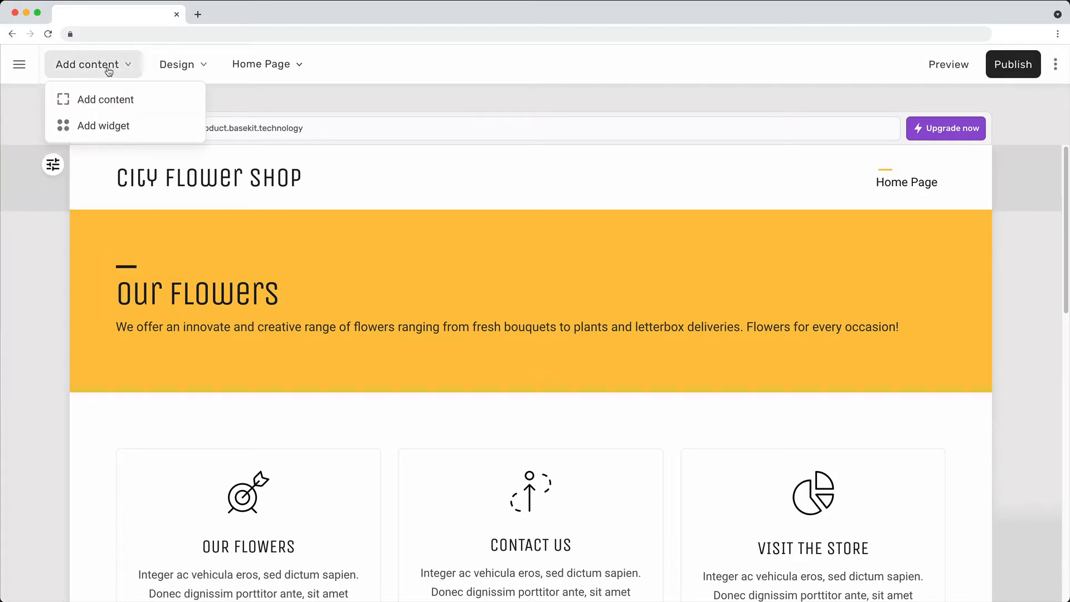
left_click(105, 99)
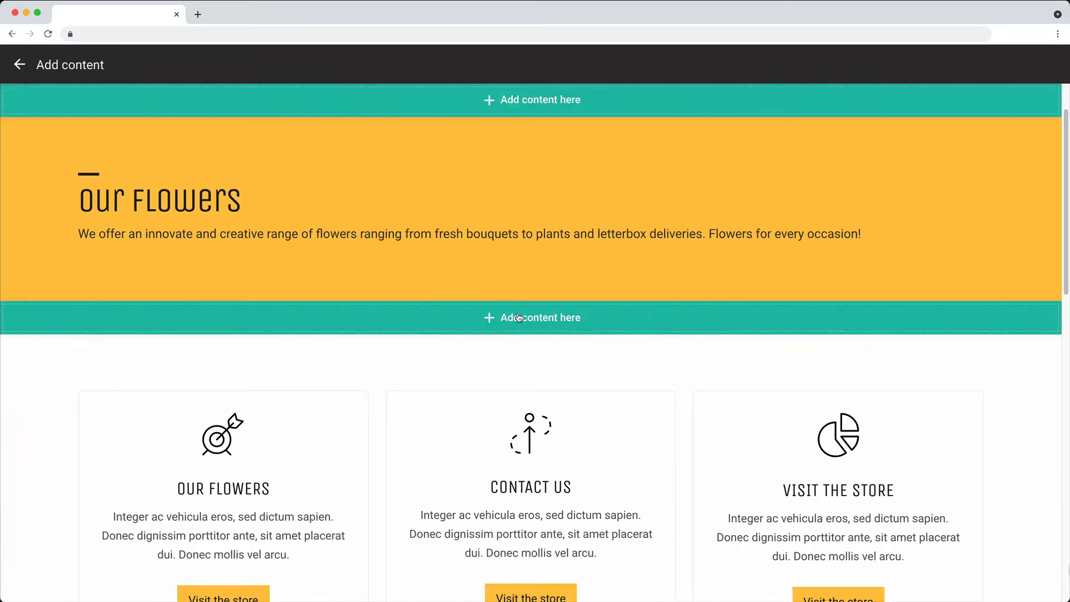
scroll("down", 3)
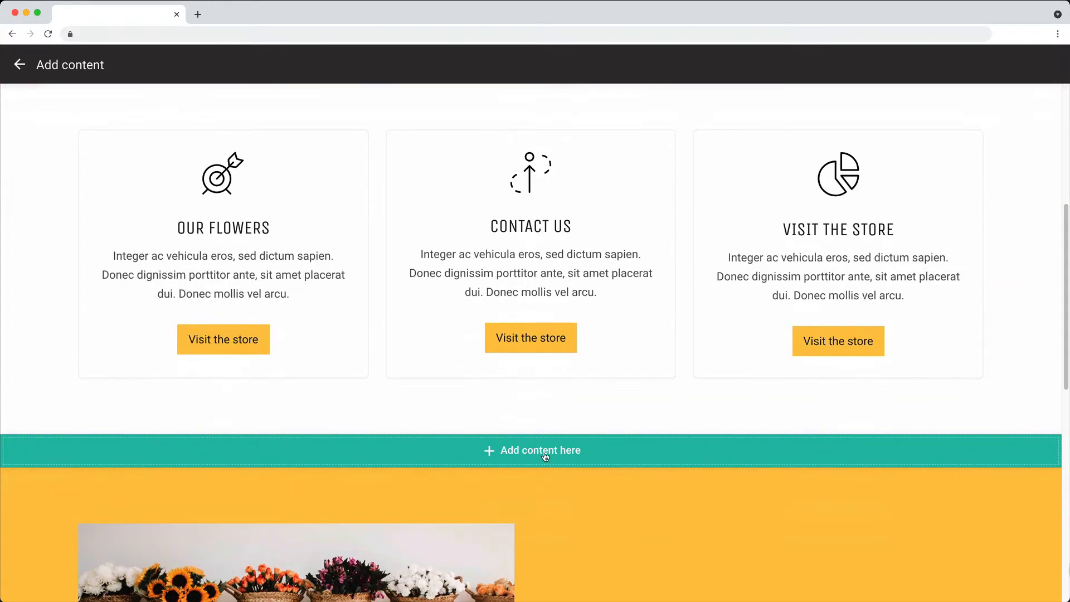
left_click(530, 450)
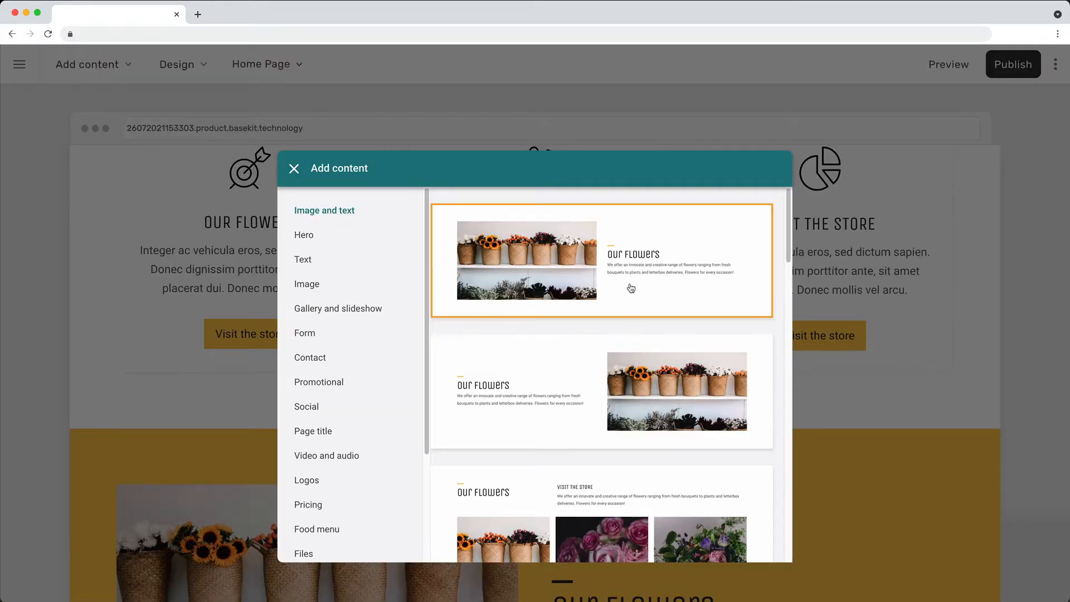
left_click(293, 168)
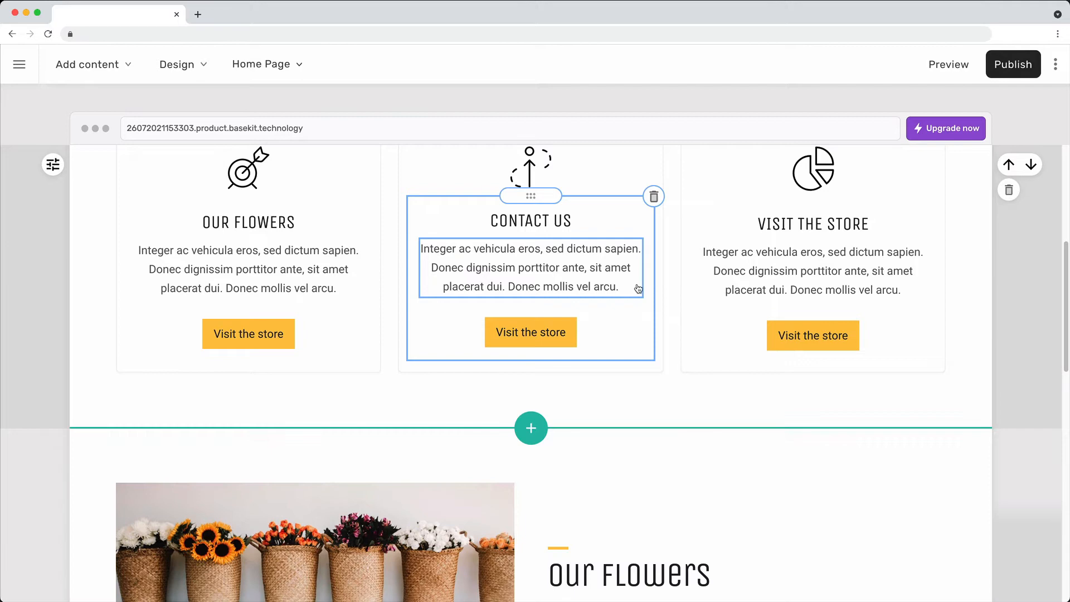
mouse_move(637, 308)
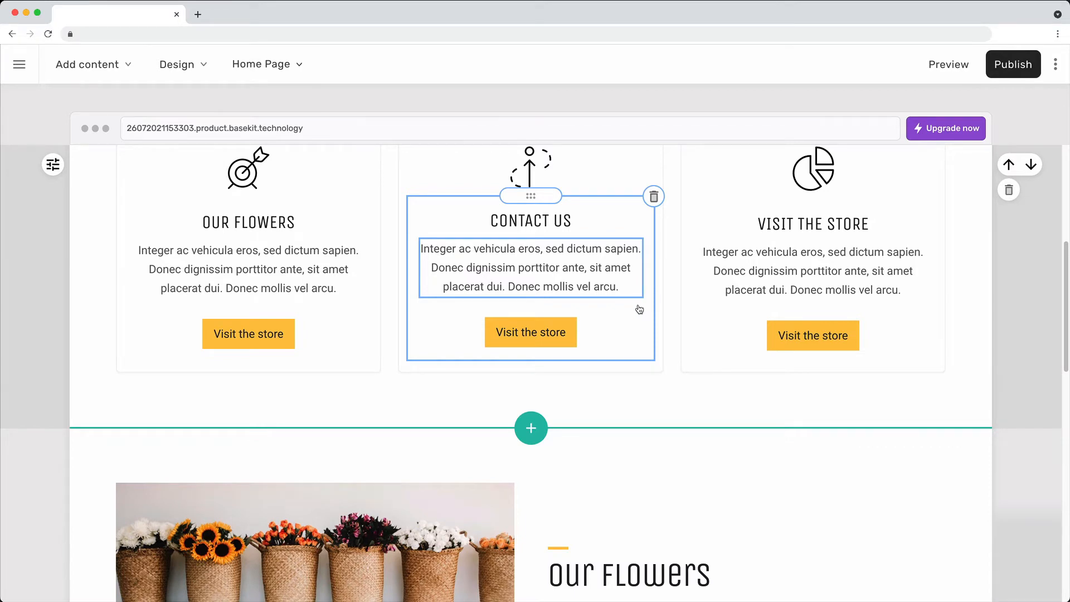
- Add the three-photo 'Visit the Store' image-and-text section below the flower-baskets section
scroll("down", 3)
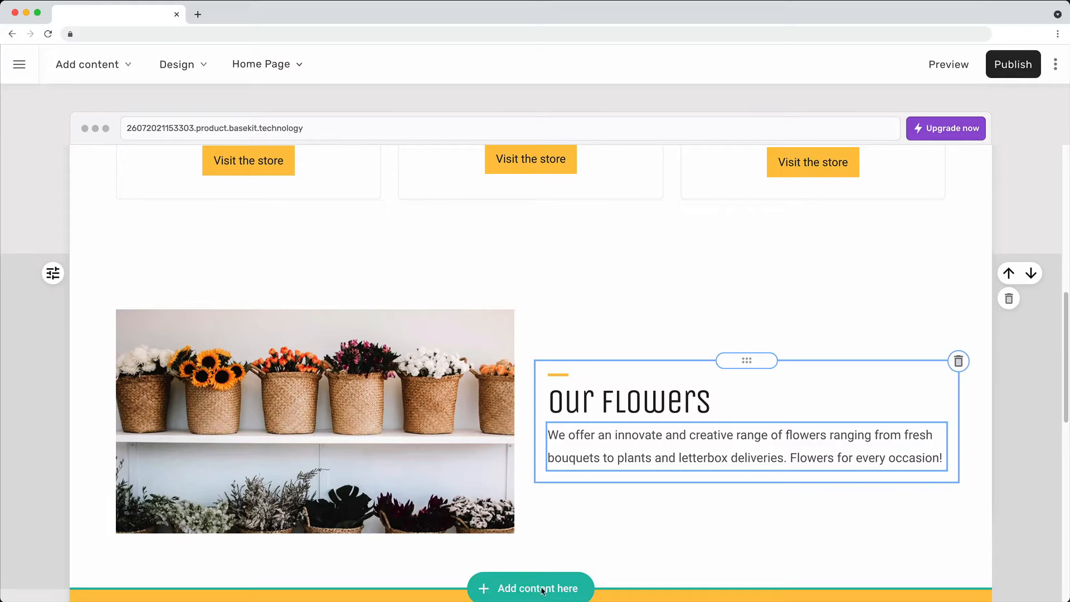
left_click(531, 588)
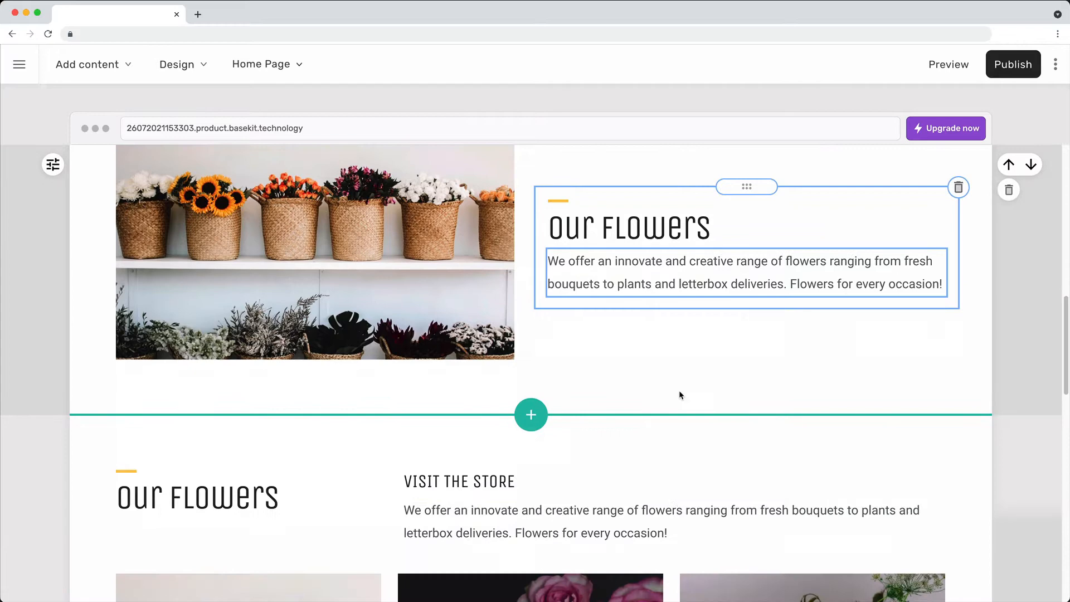
scroll("down", 3)
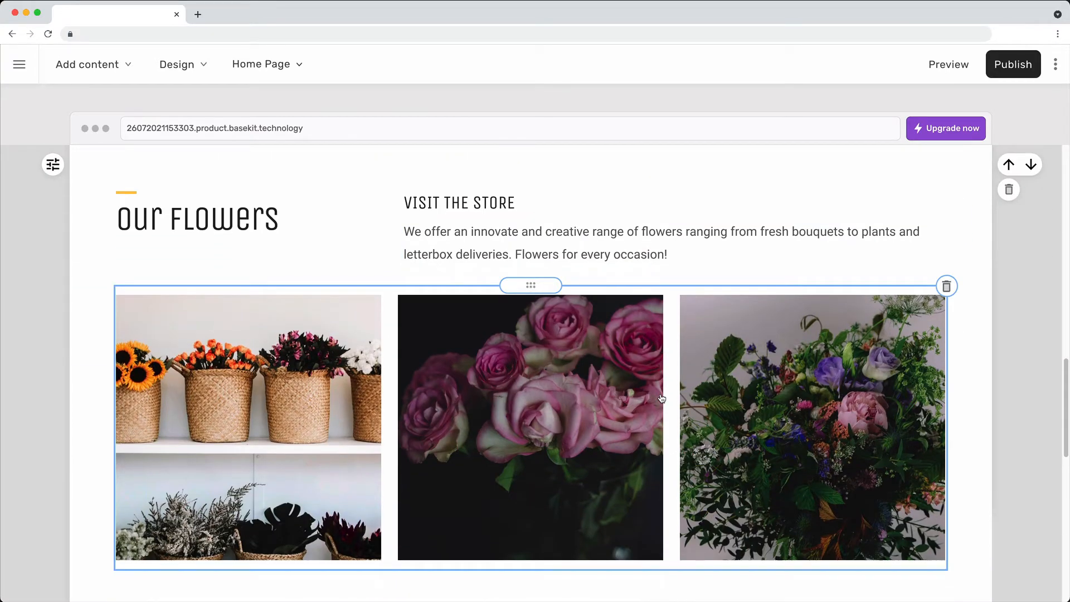
mouse_move(673, 385)
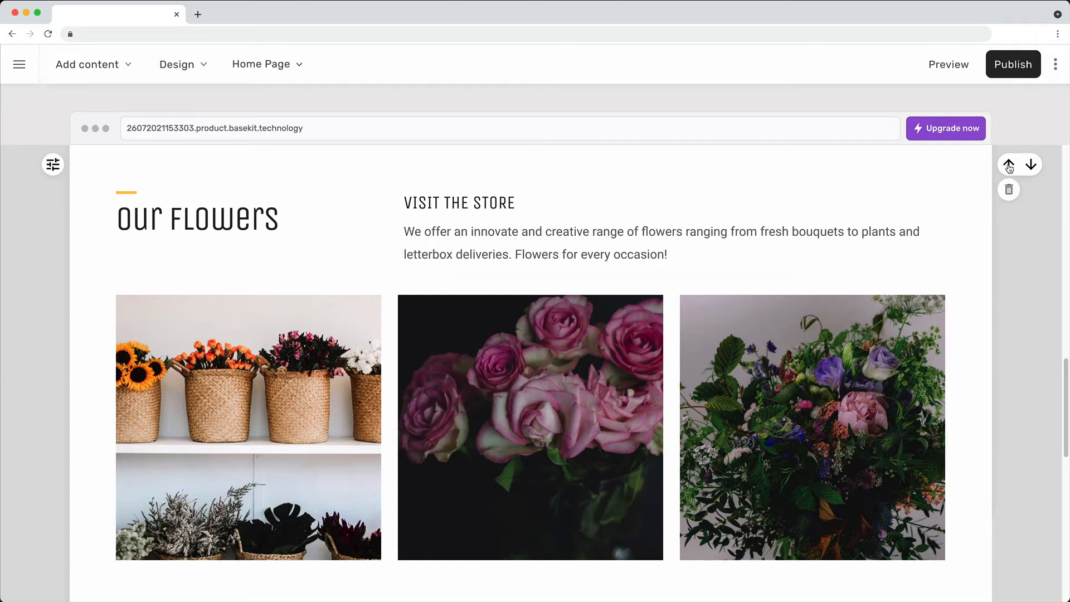
- Move the three-photo section up, then delete it so flower-baskets follows the feature cards
left_click(1008, 164)
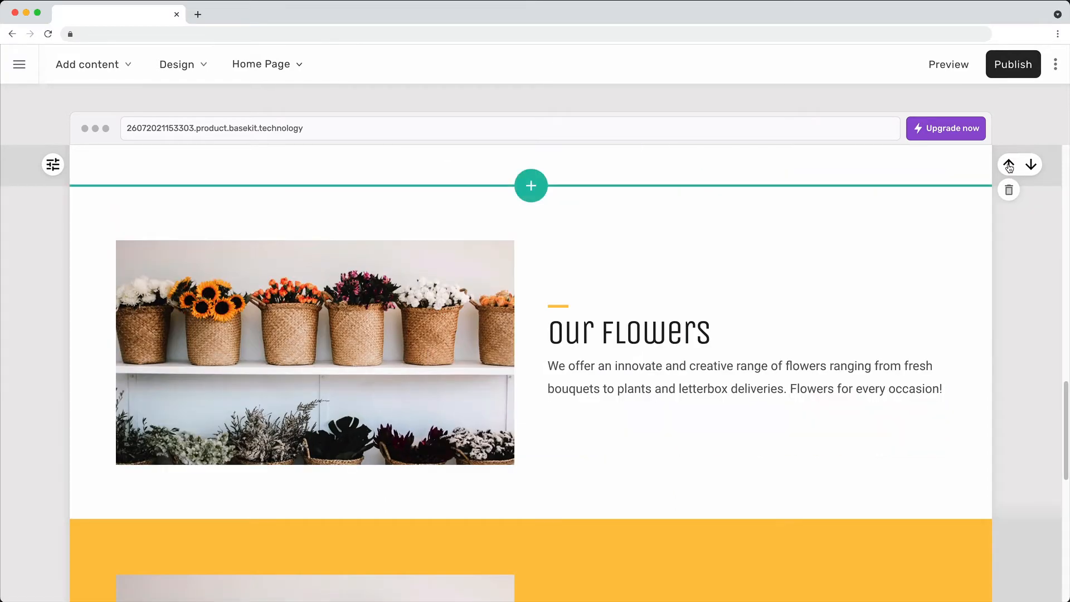
scroll("down", 3)
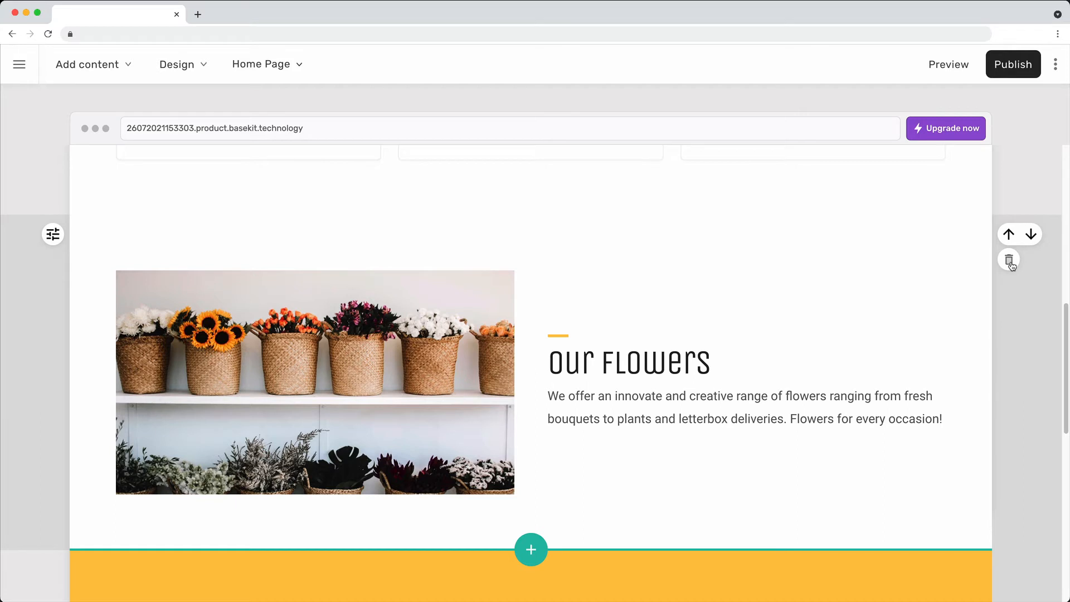
mouse_move(295, 189)
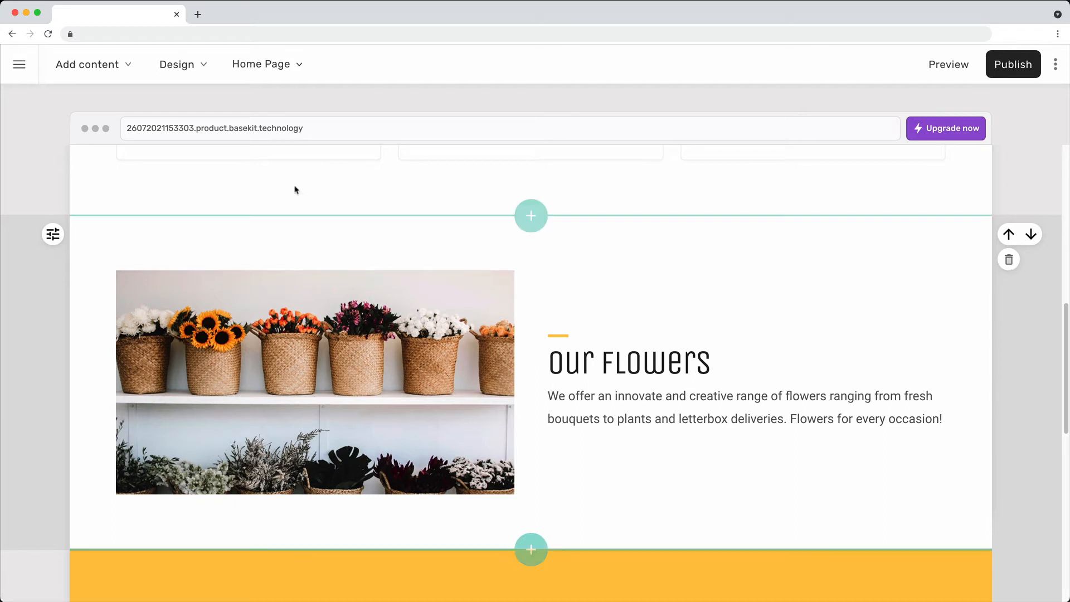
left_click(87, 65)
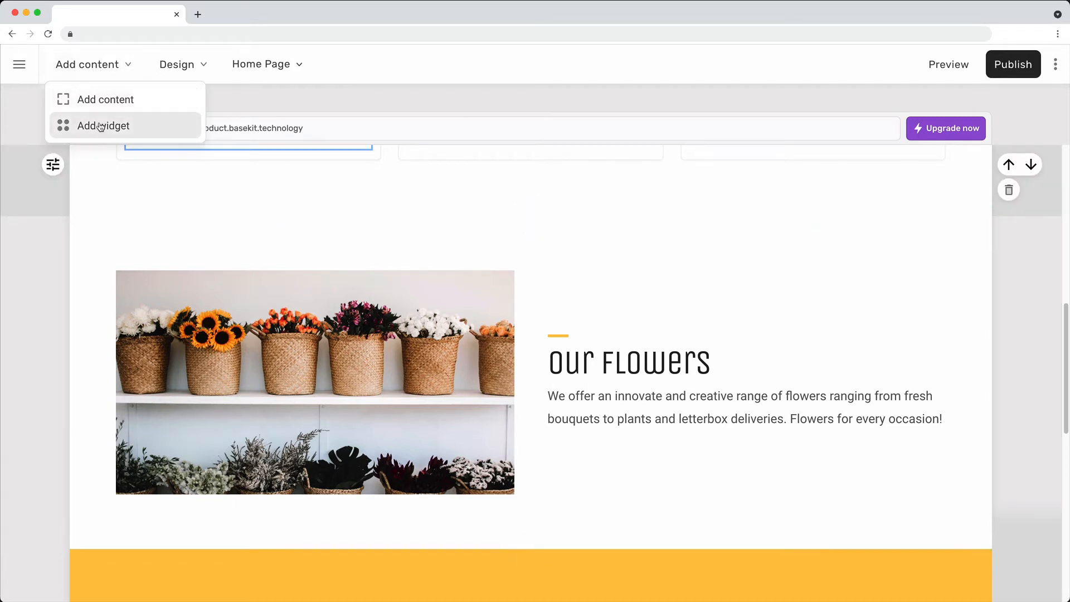
- Add a Button widget above the Our Flowers heading in the flower-baskets text column
left_click(103, 126)
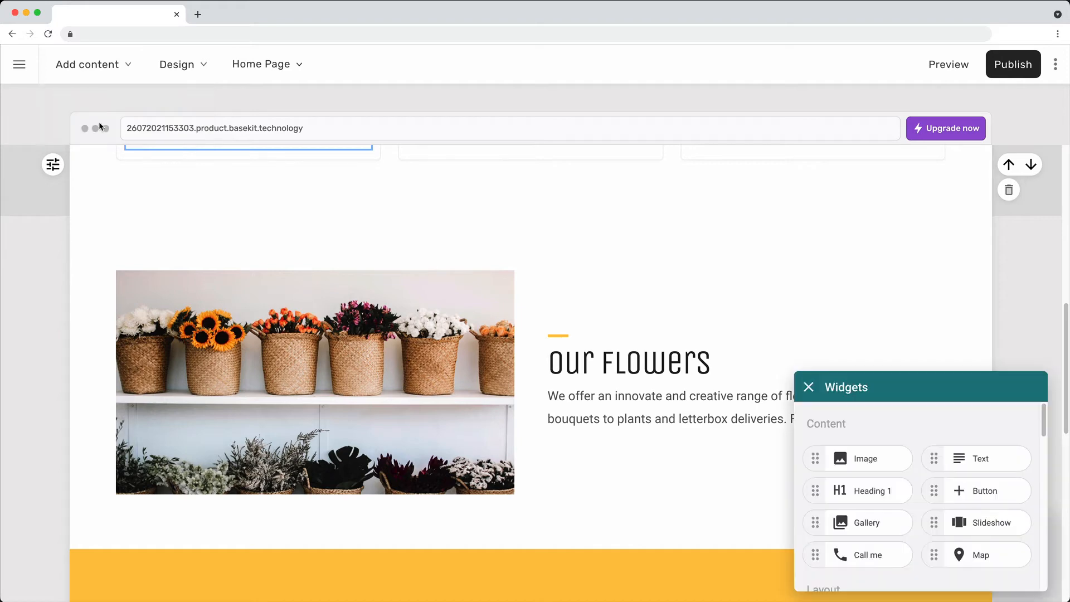
mouse_move(936, 490)
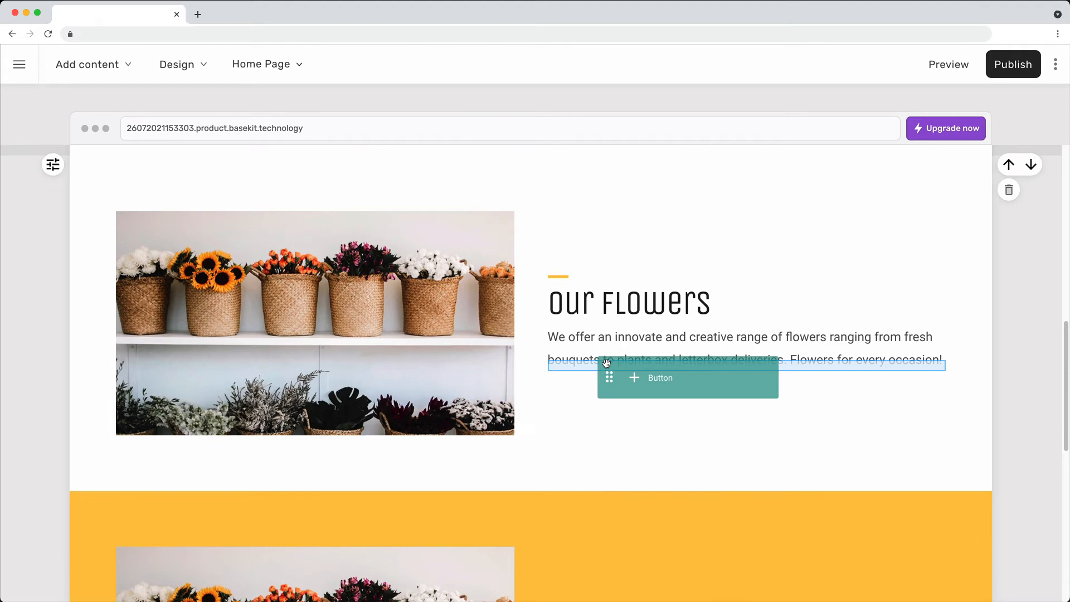
mouse_move(633, 378)
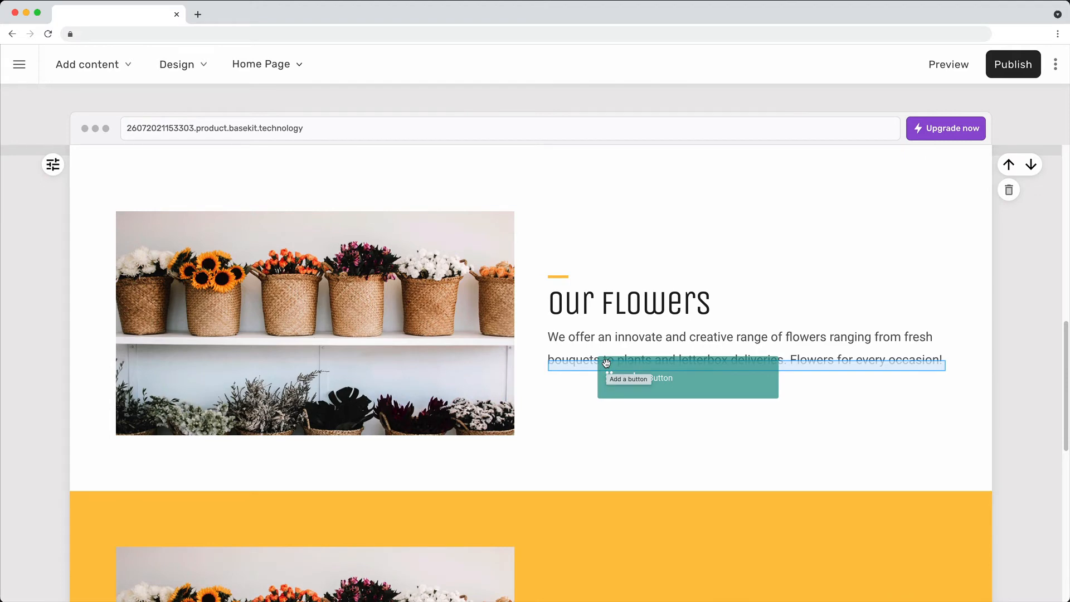
left_click(627, 379)
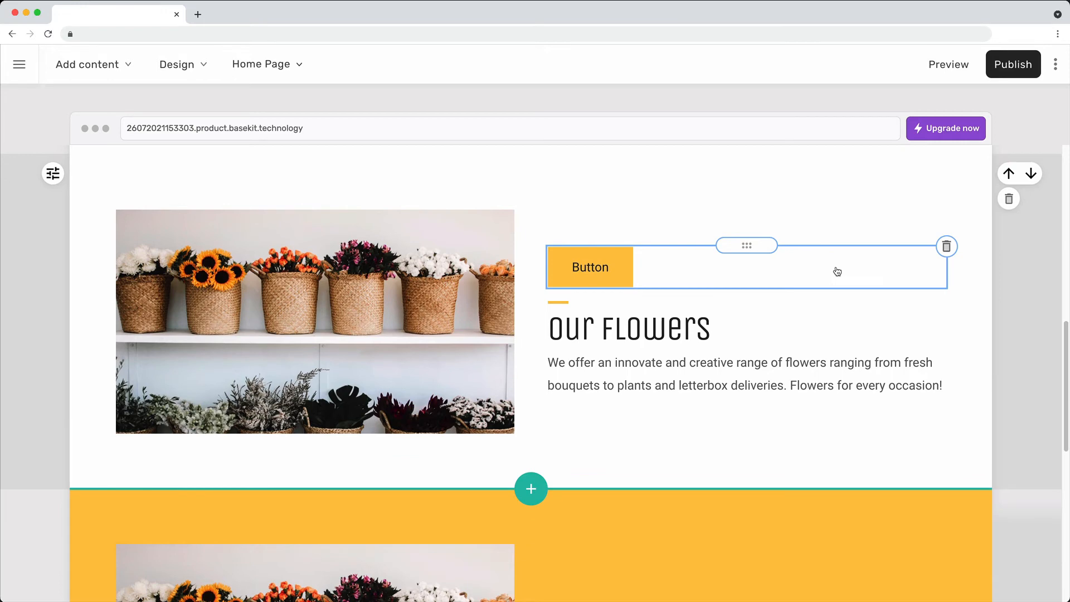
mouse_move(947, 248)
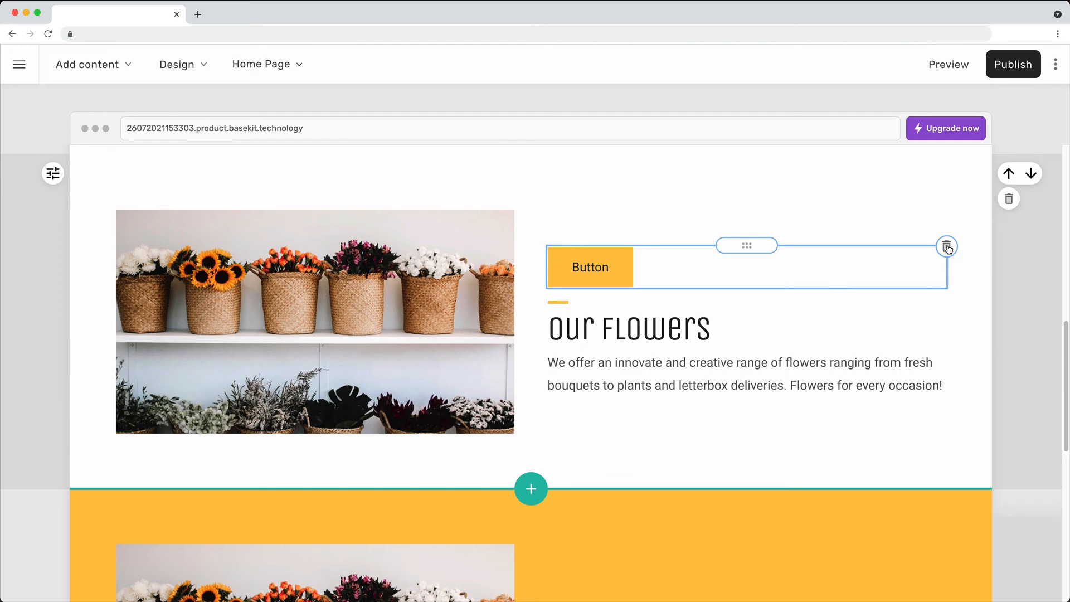
- Delete the button, leaving the flower-baskets section with only heading and text
left_click(946, 246)
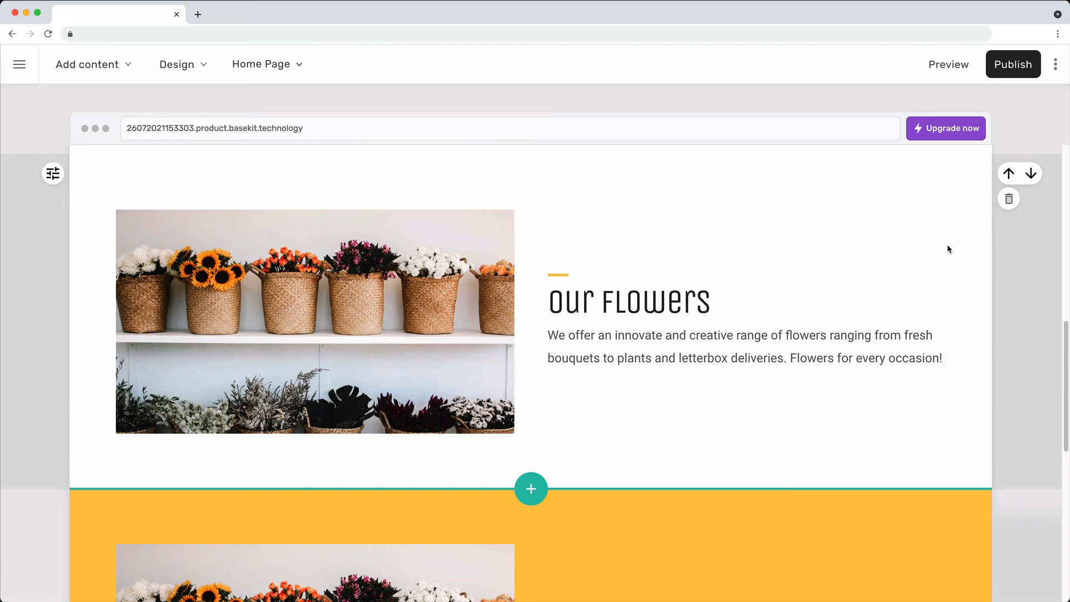
left_click(87, 65)
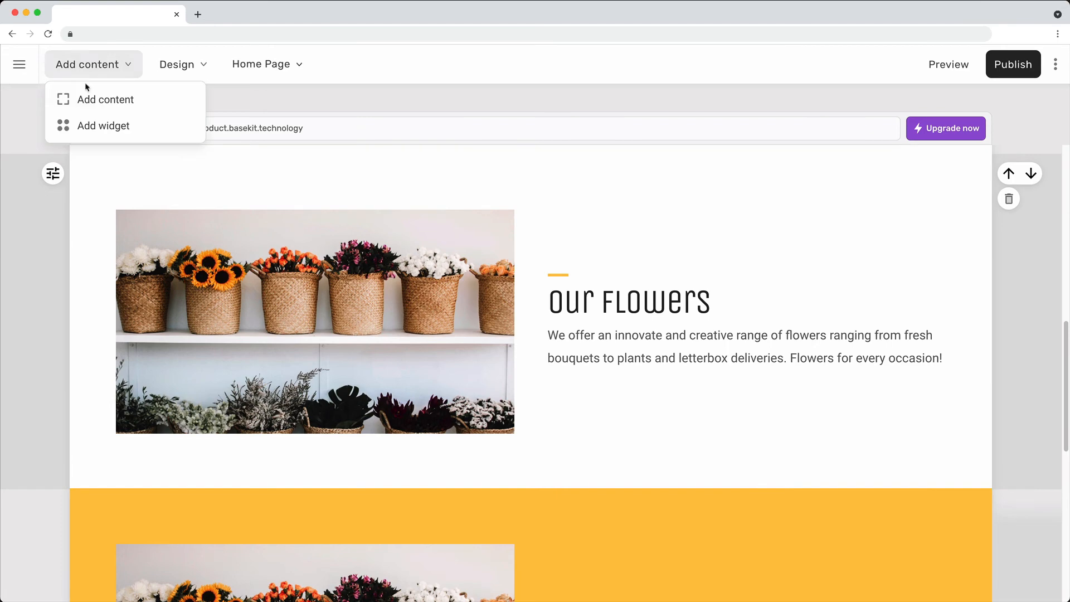
- Insert a Lorem ipsum Text section below the flower-baskets section and publish the site
left_click(102, 126)
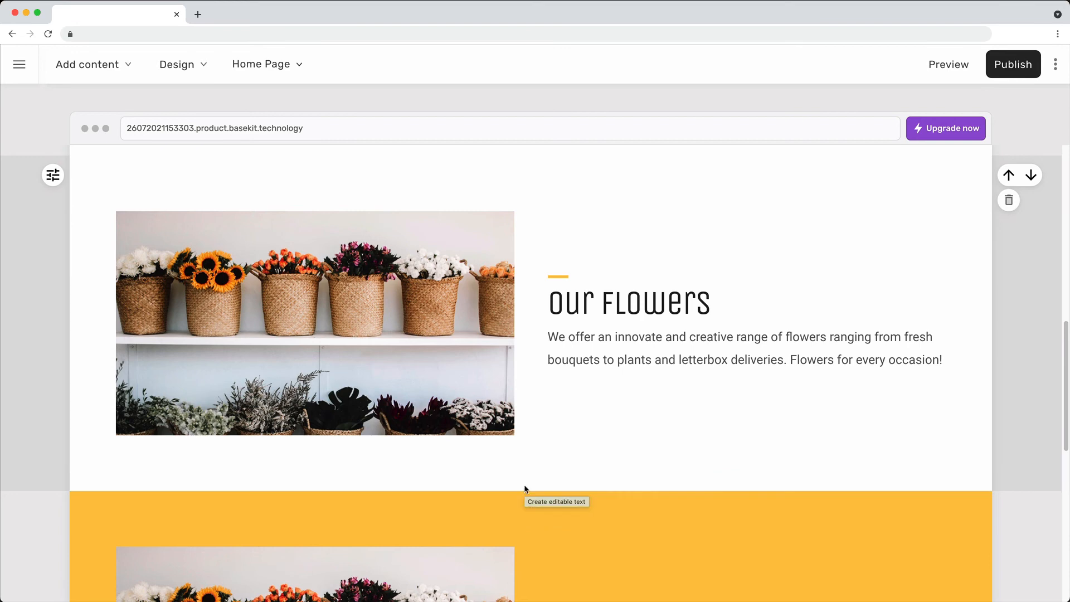
scroll("down", 3)
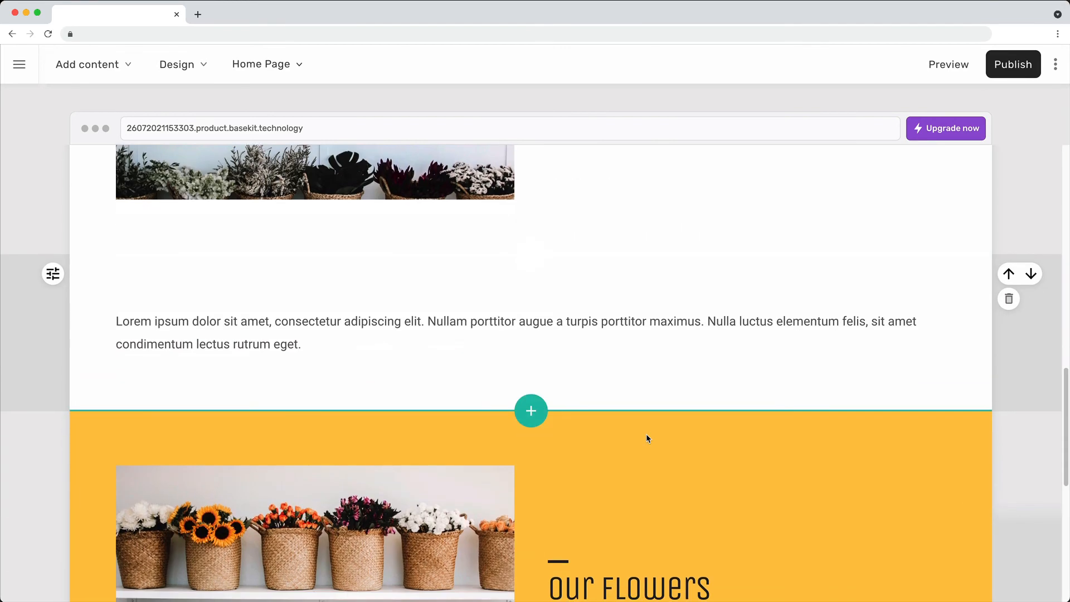
left_click(627, 583)
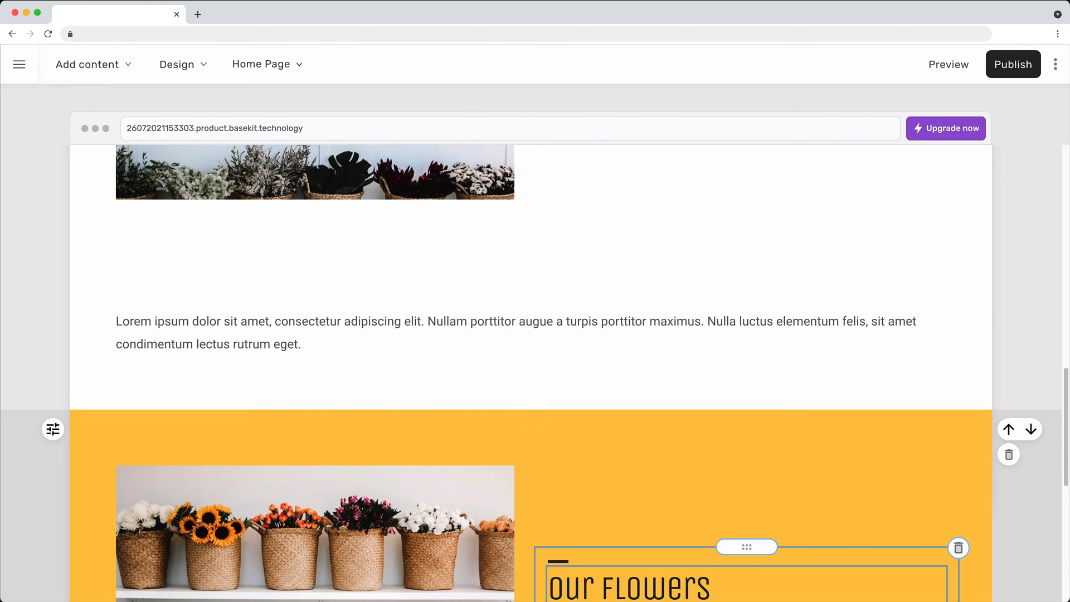
left_click(1013, 64)
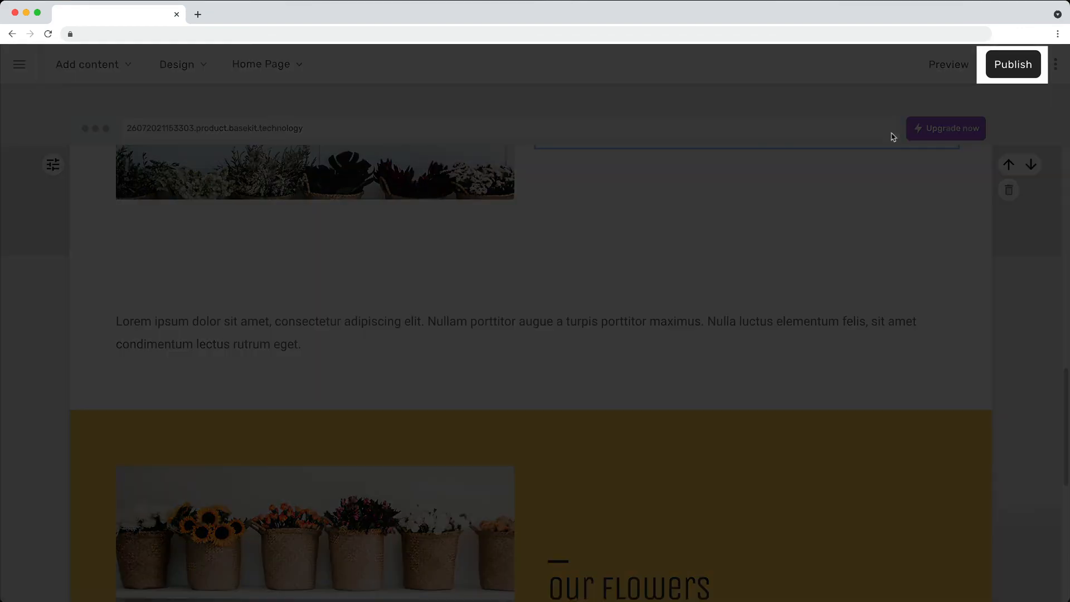